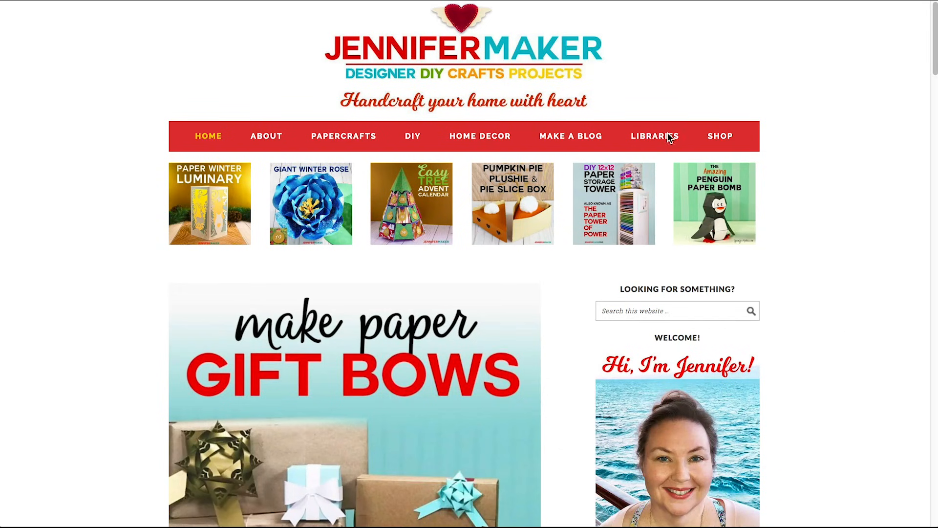
Step: Download the Gift Bows SVG/DXF/PDF zip from JenniferMaker's free resource library and unzip it
click(654, 136)
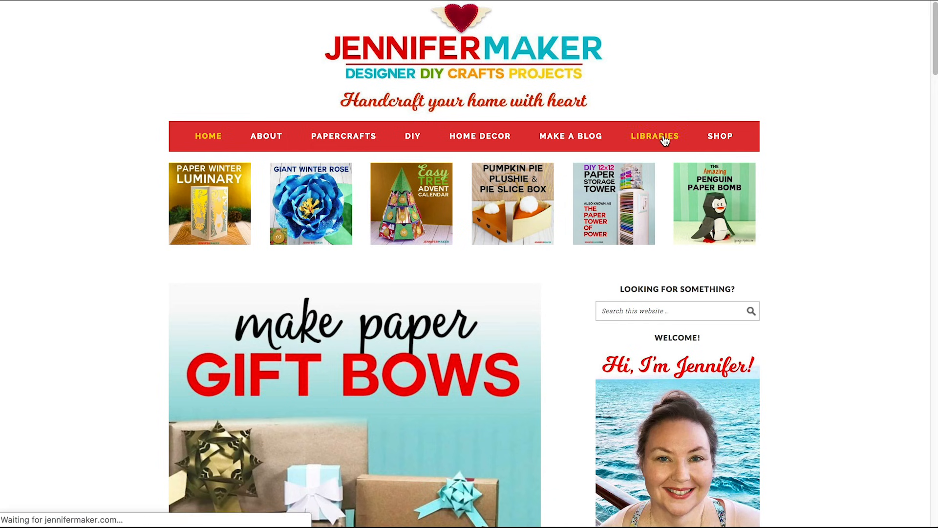
click(655, 136)
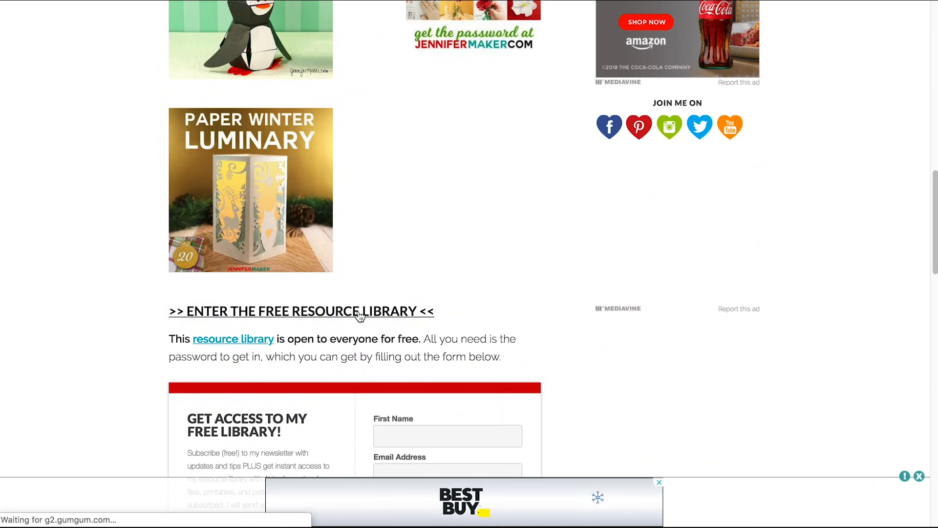
click(301, 311)
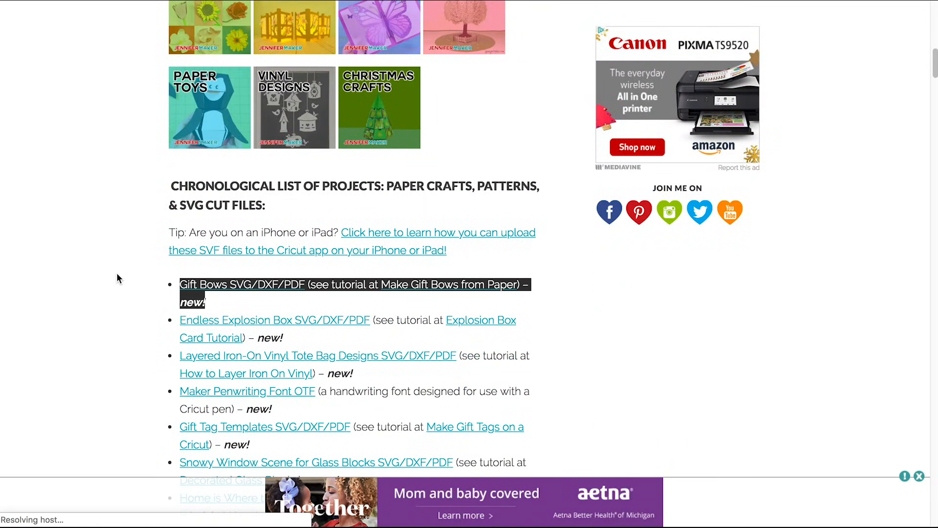
click(242, 284)
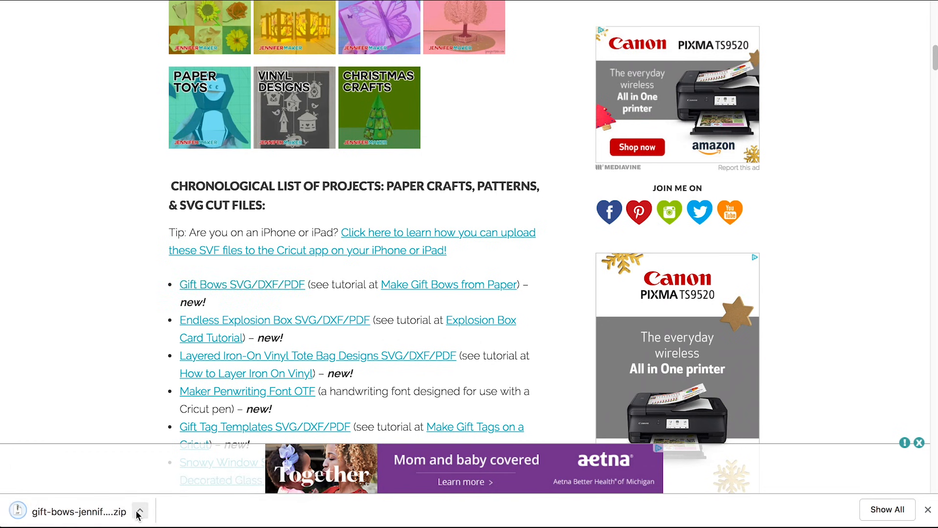
click(138, 511)
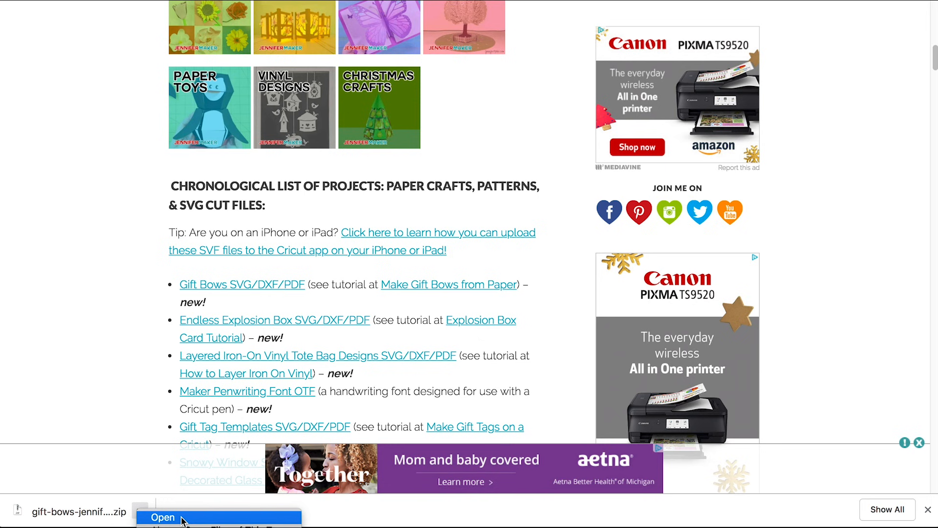
click(162, 516)
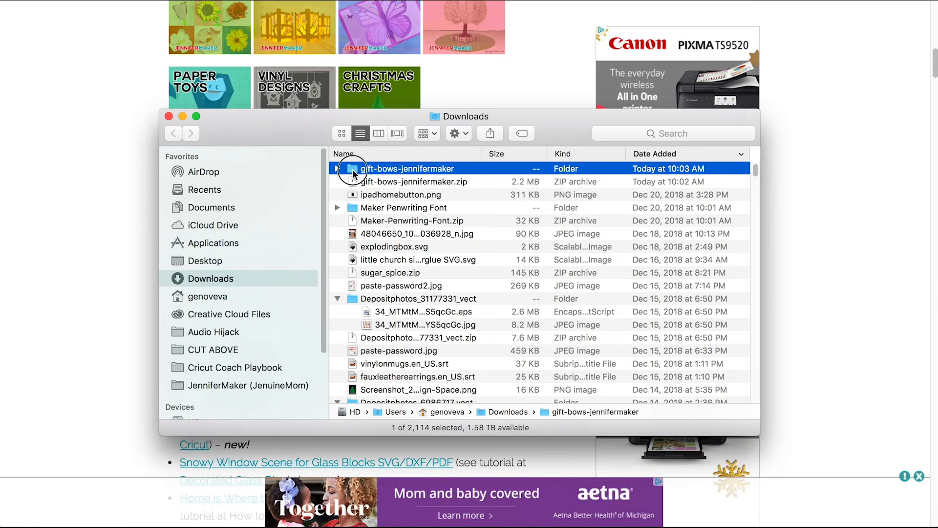
Step: Open the gift-bows-jennifermaker folder in Downloads and pick the big fancy gift bow SVG
double_click(408, 168)
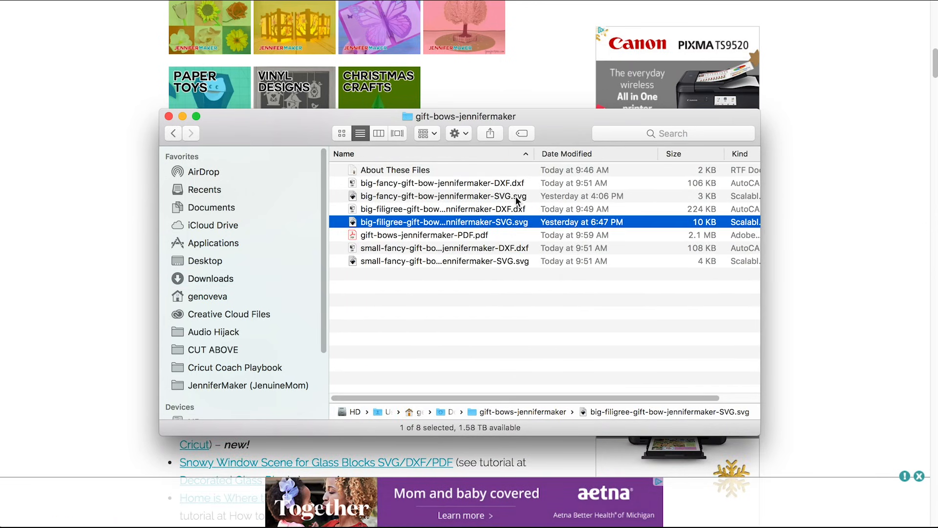
click(443, 196)
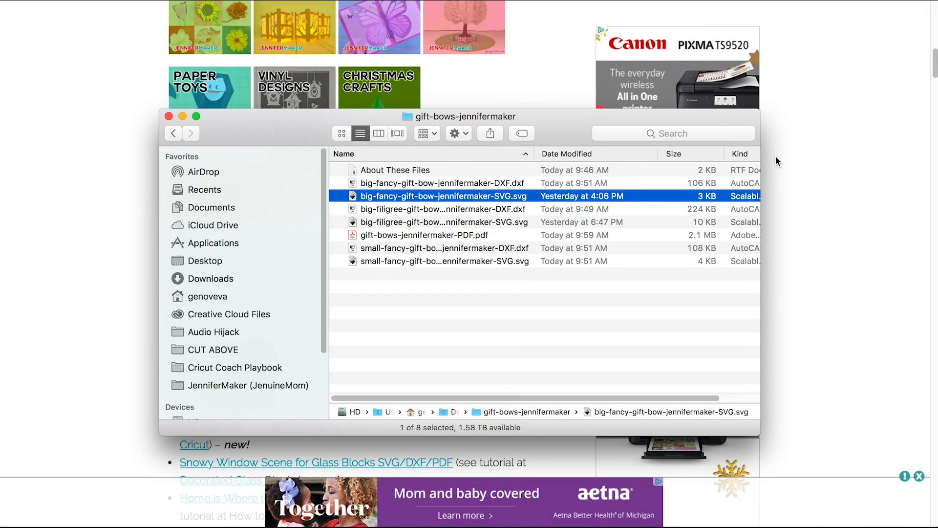
mouse_move(796, 162)
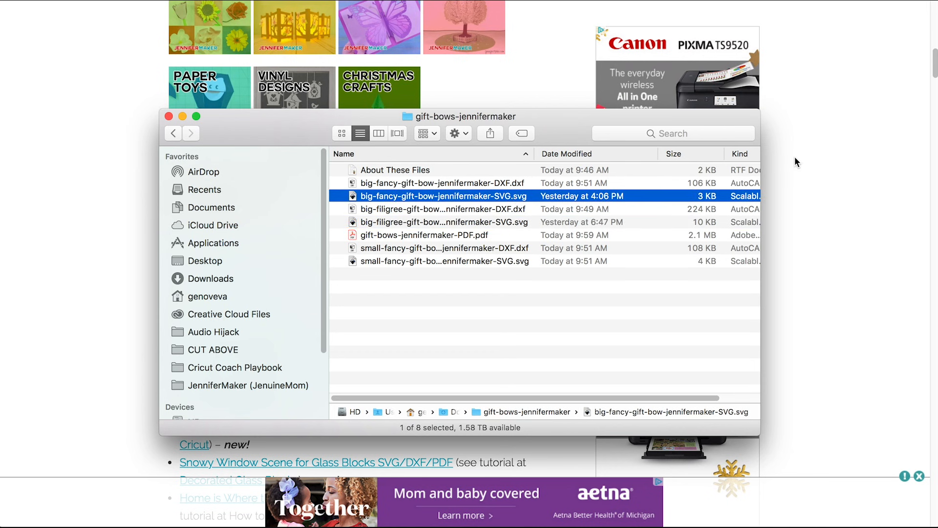
double_click(425, 235)
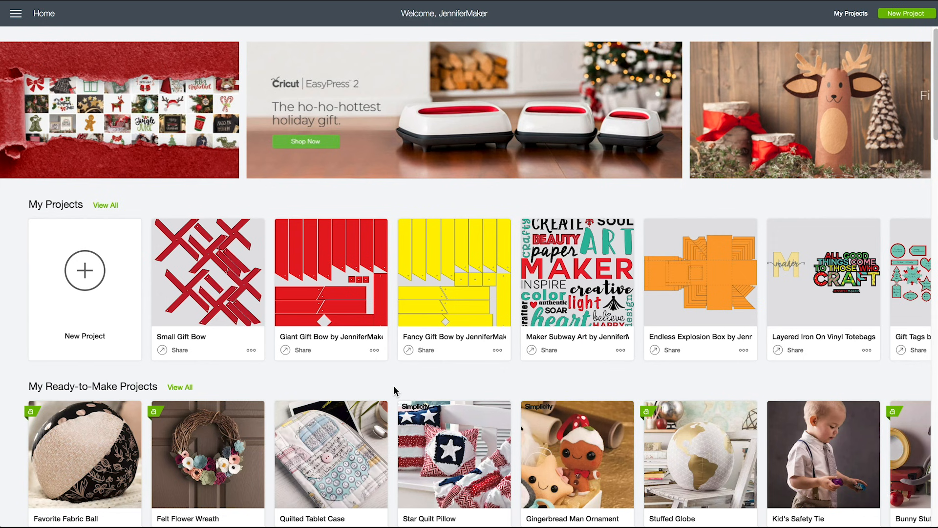
mouse_move(266, 372)
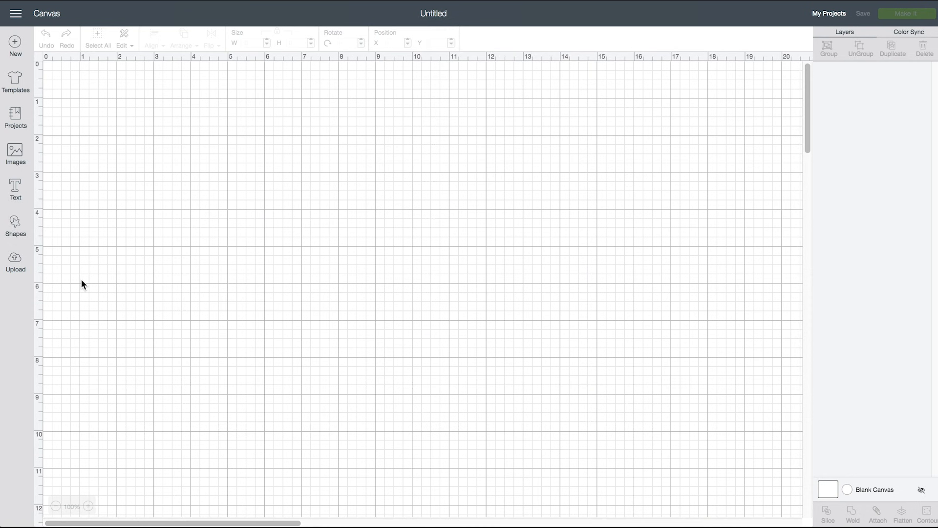
Step: Upload the big-filigree-gift-bow SVG, save it, and insert it onto the canvas
click(15, 261)
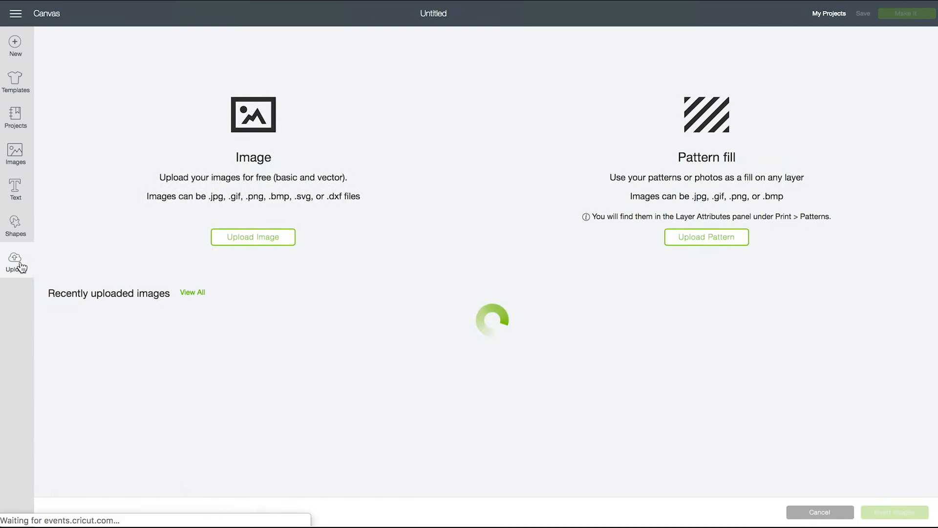
click(253, 237)
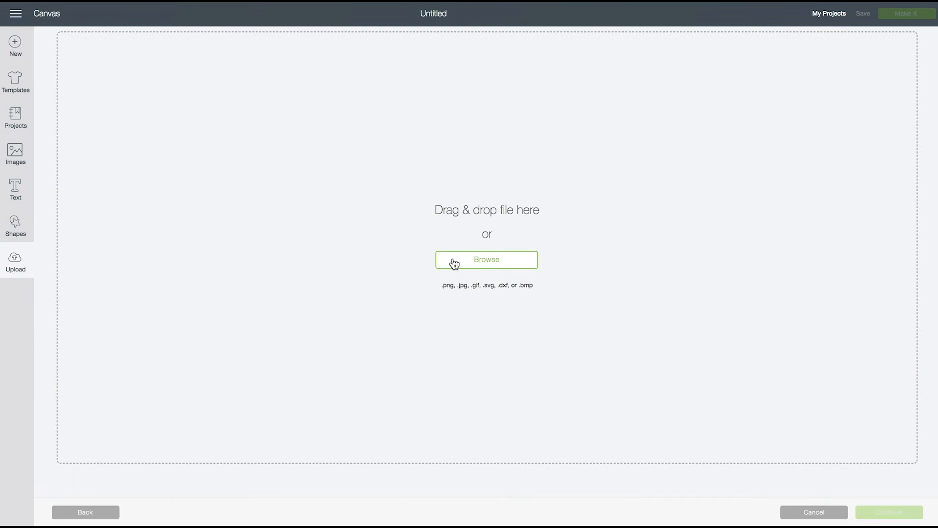
click(485, 259)
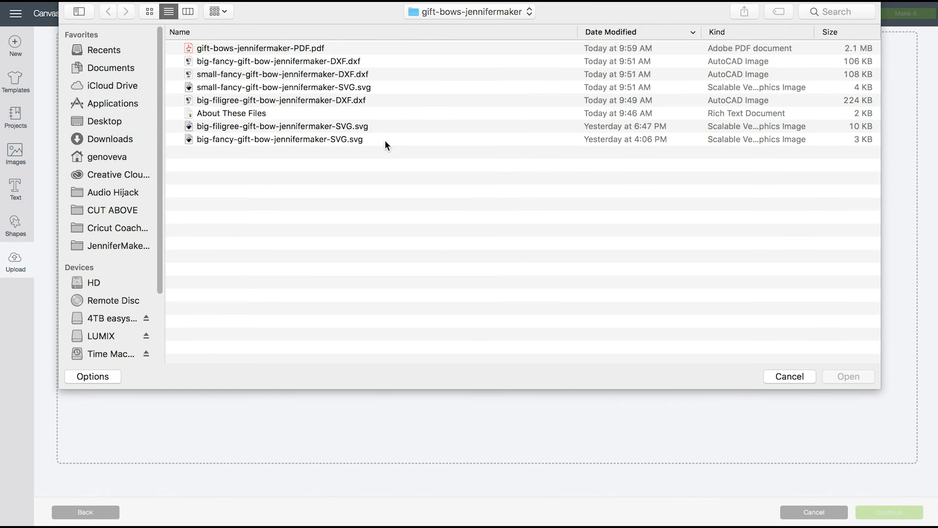
click(281, 126)
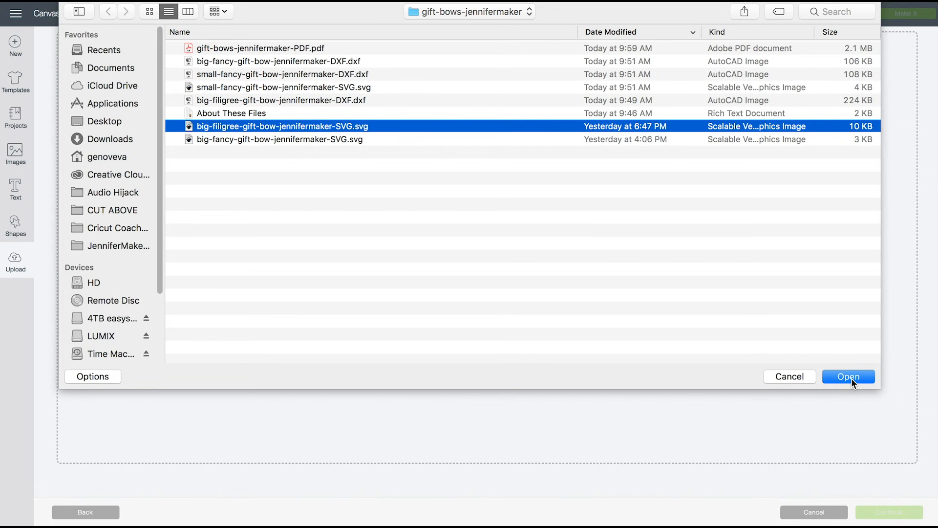
click(847, 376)
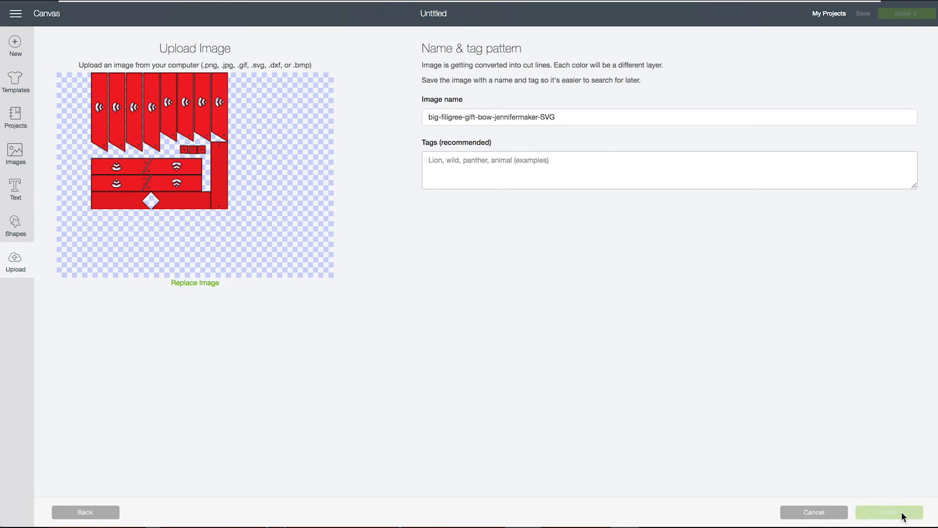
click(888, 512)
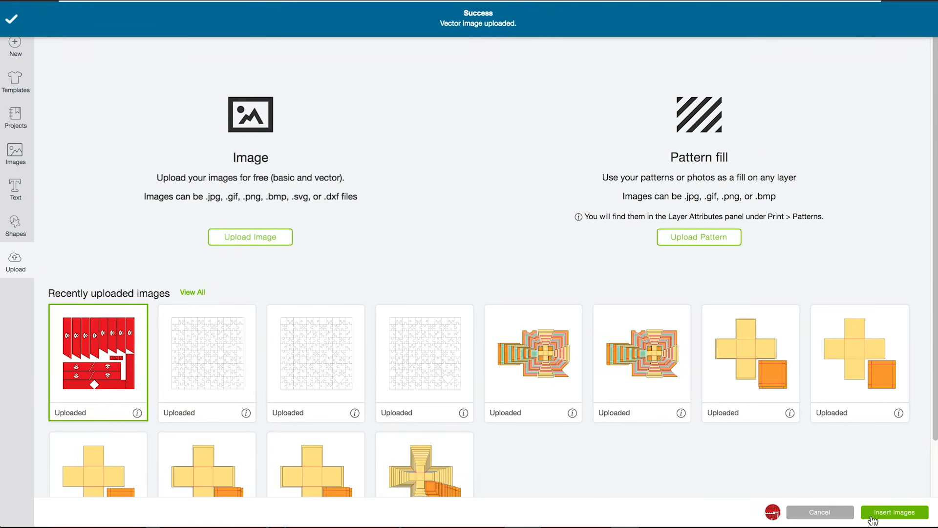
click(894, 512)
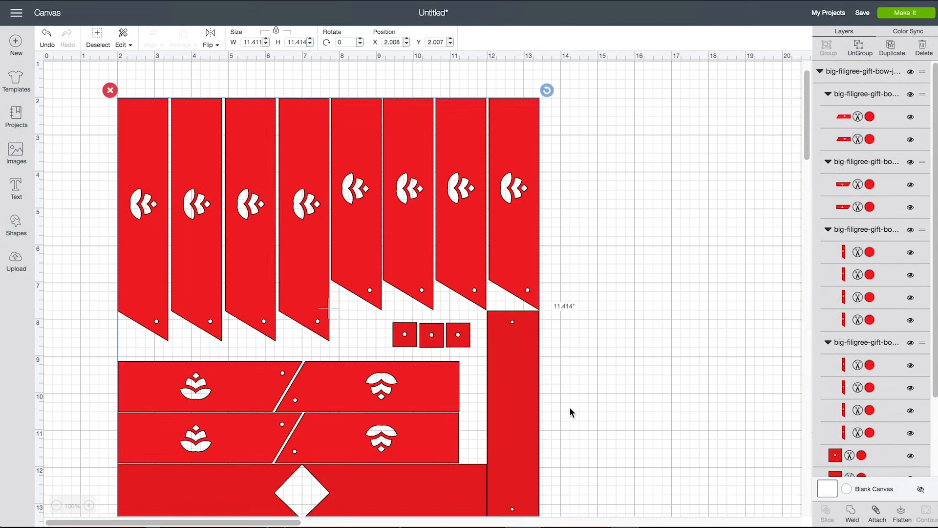
Step: Attach all bow pieces, confirming with Make It that they now fit one 12x12 mat
click(906, 13)
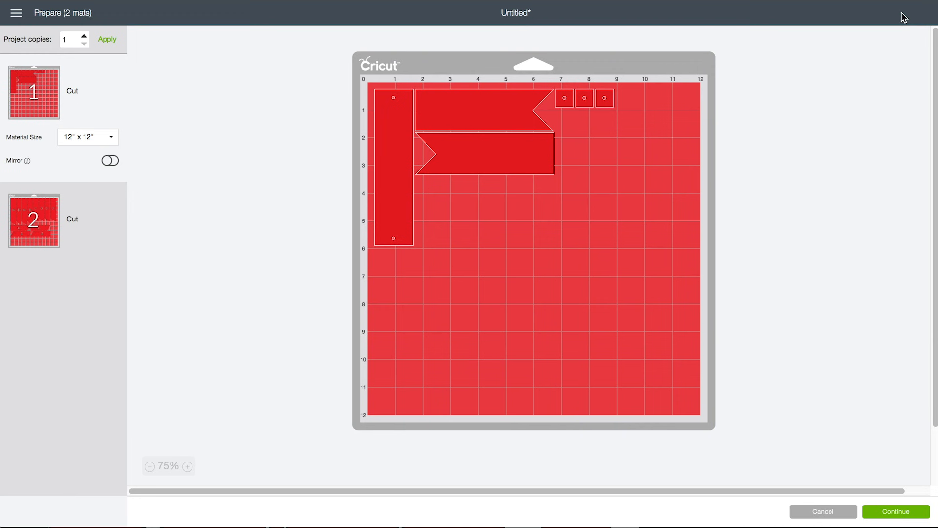
click(823, 511)
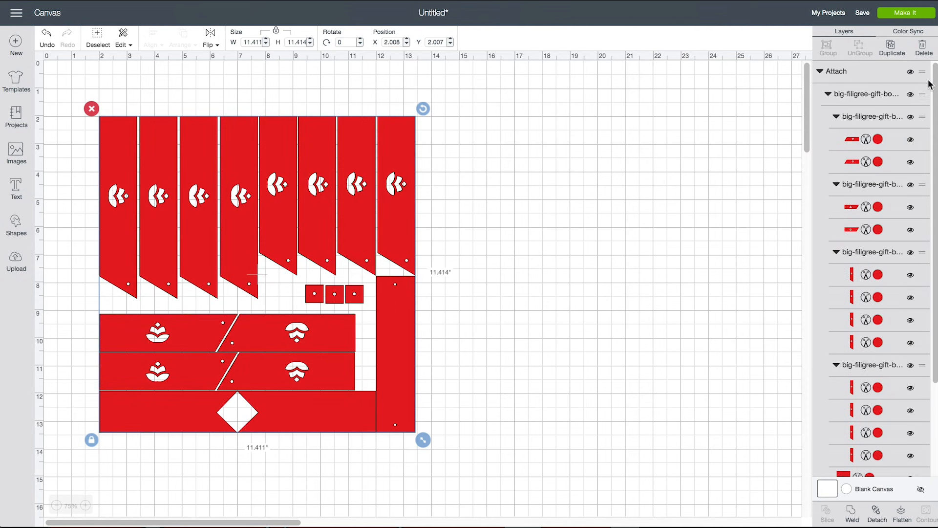
click(905, 12)
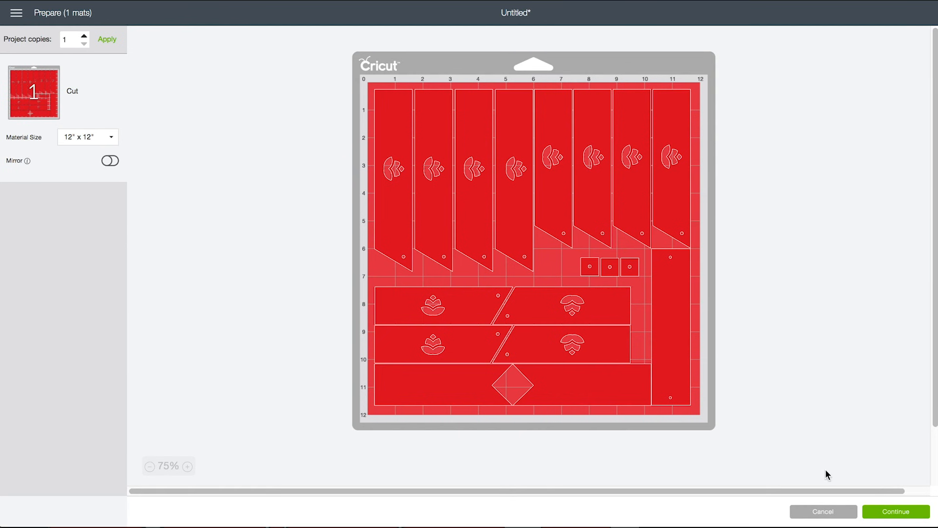
mouse_move(823, 514)
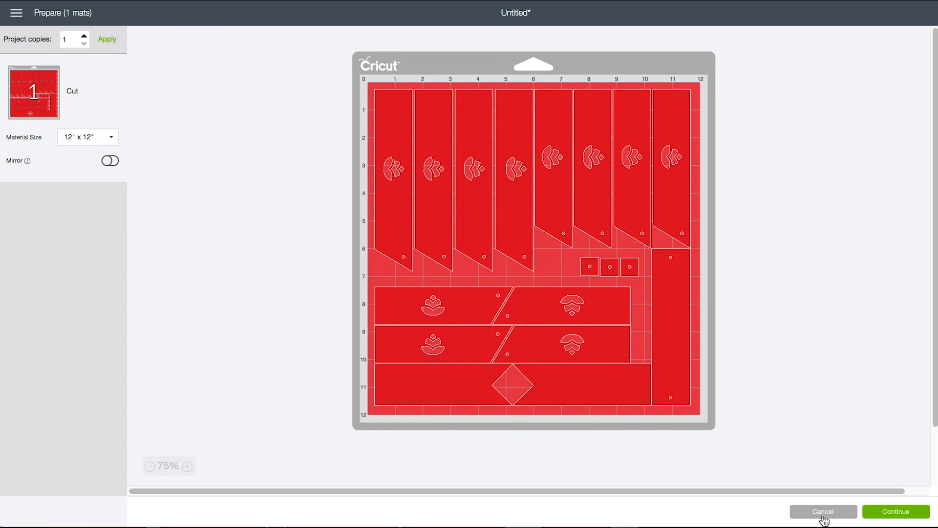
click(823, 511)
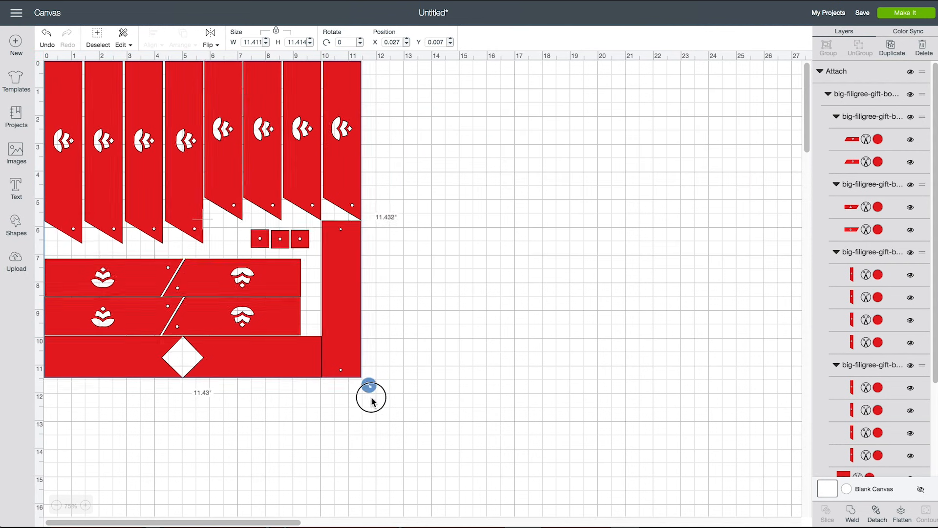
Step: Enlarge the bow to about 20 inches across, with 11.4-inch strips, and zoom in
drag(368, 394, 495, 510)
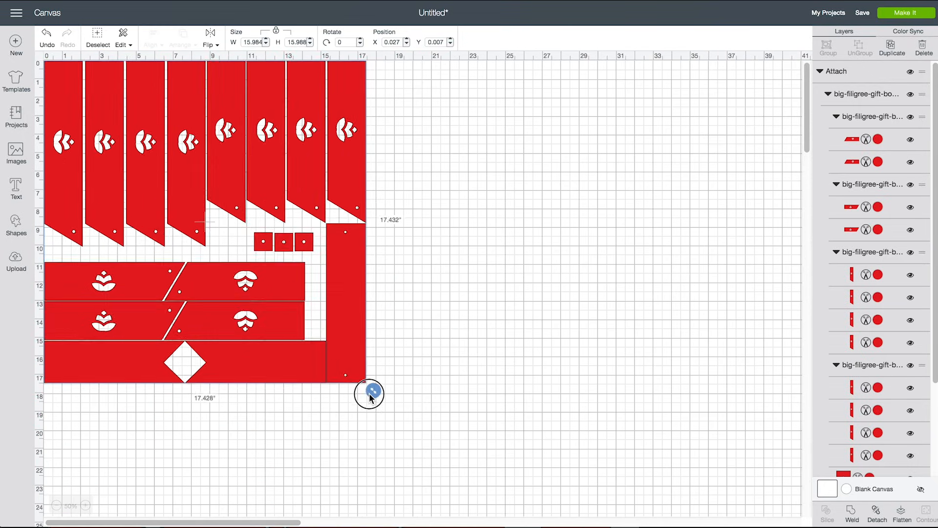
drag(370, 394, 389, 434)
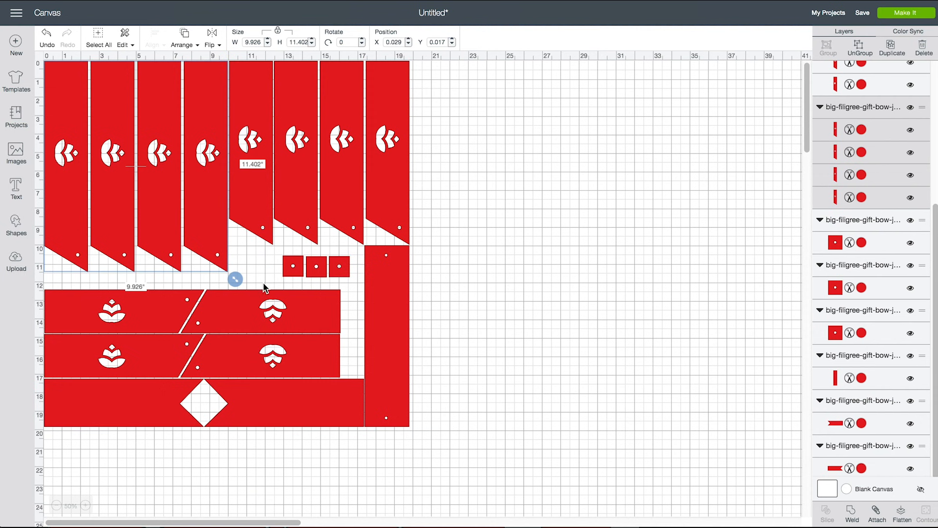
mouse_move(476, 349)
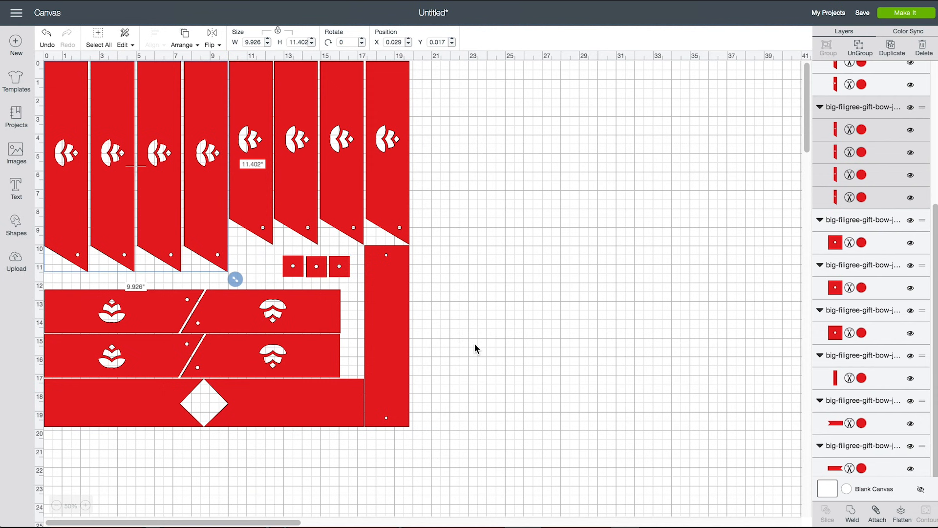
mouse_move(232, 182)
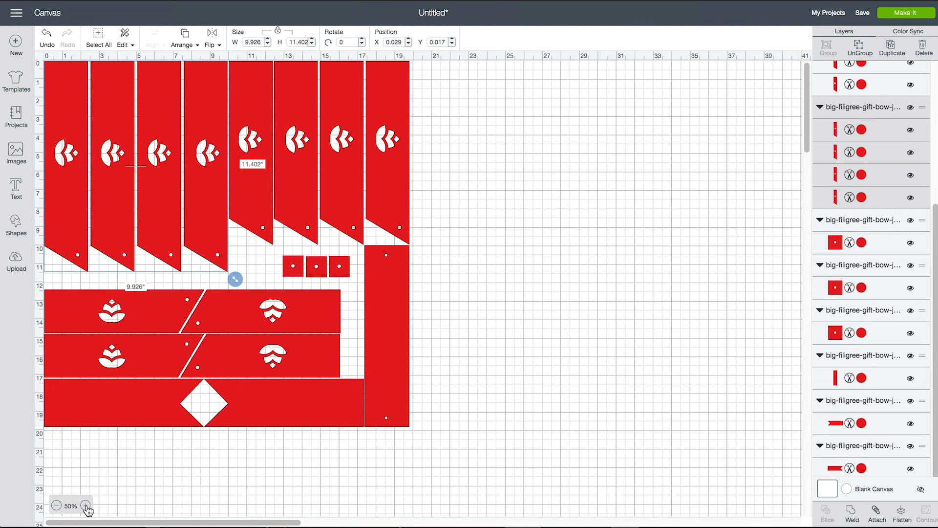
click(87, 506)
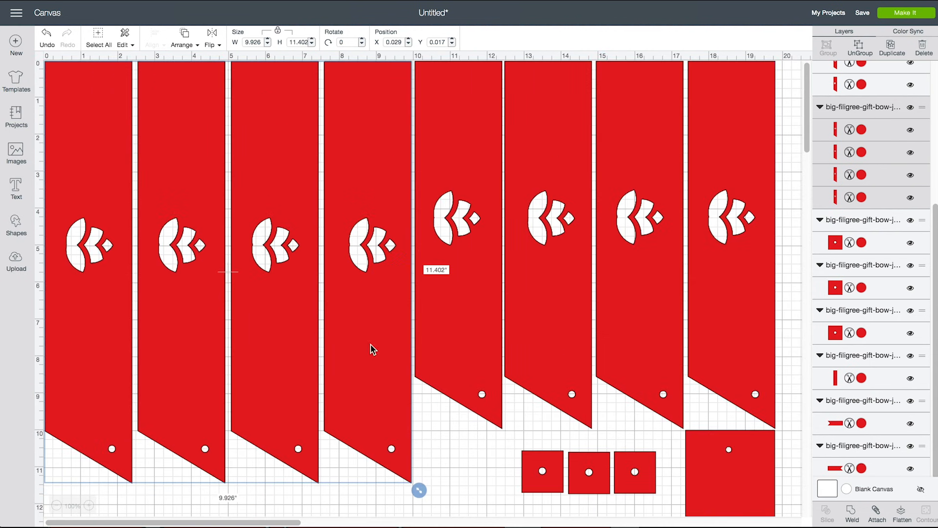
mouse_move(804, 70)
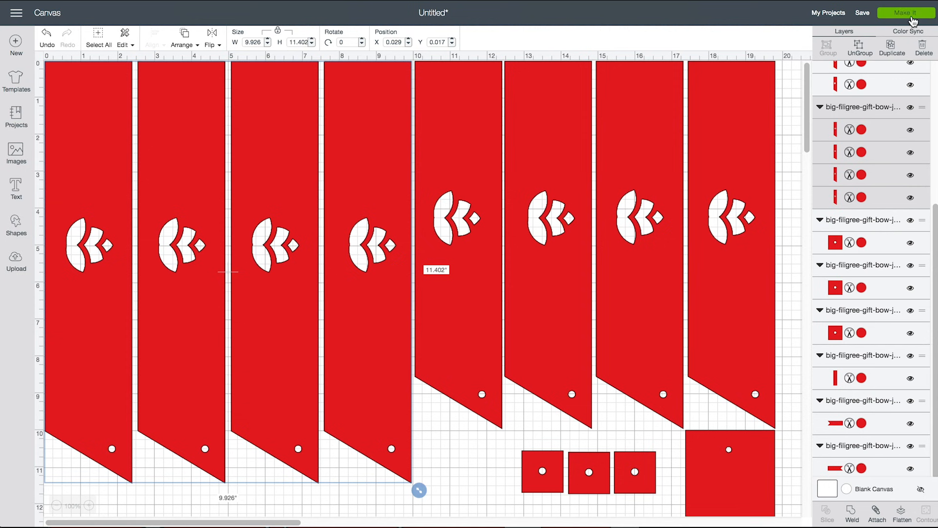
Step: Preview the mat split and its material sizes, then shrink the bow pieces slightly
click(905, 13)
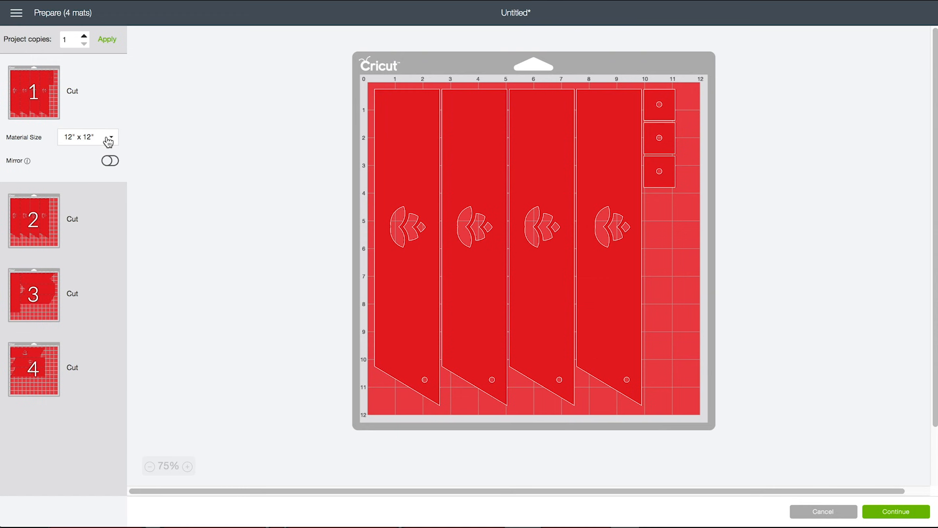
click(108, 137)
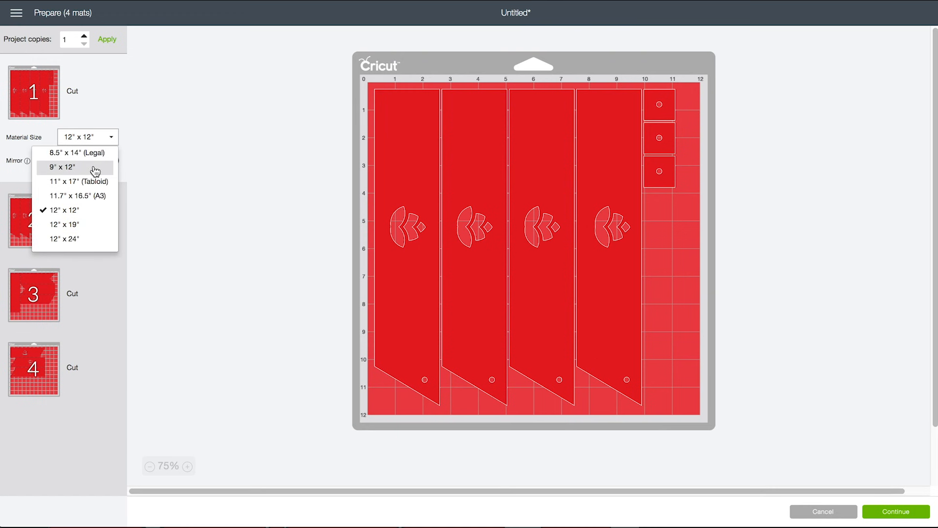
mouse_move(281, 315)
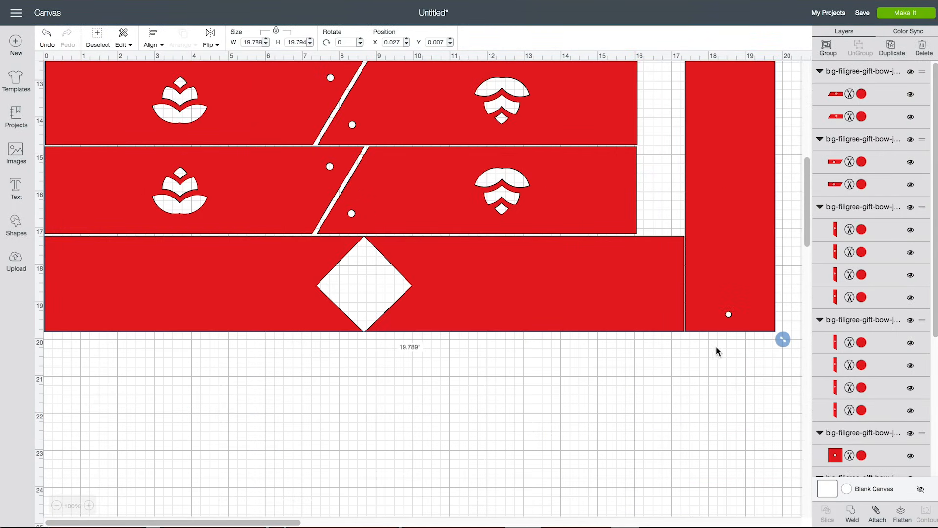
drag(783, 339, 775, 332)
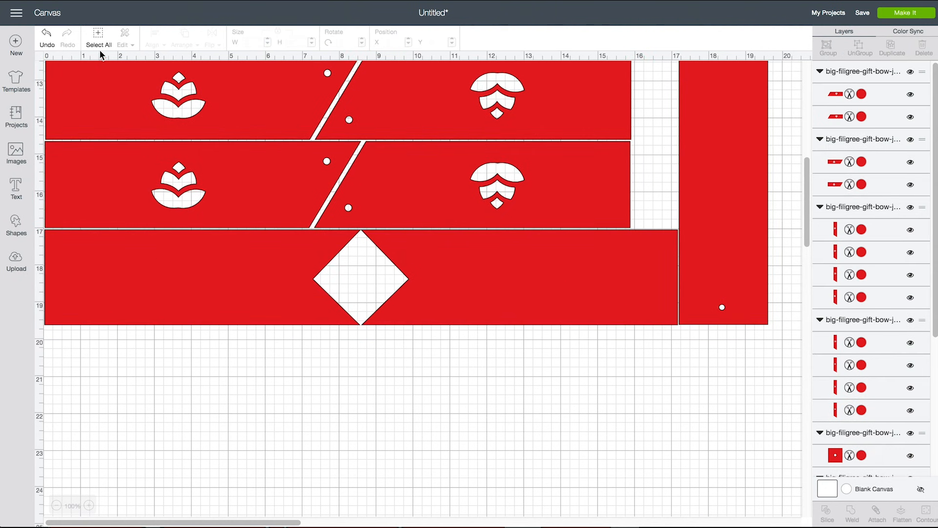
Step: Preview the 19.4-inch bow on mats with 8.3" x 11.7" (A4) material size
click(98, 37)
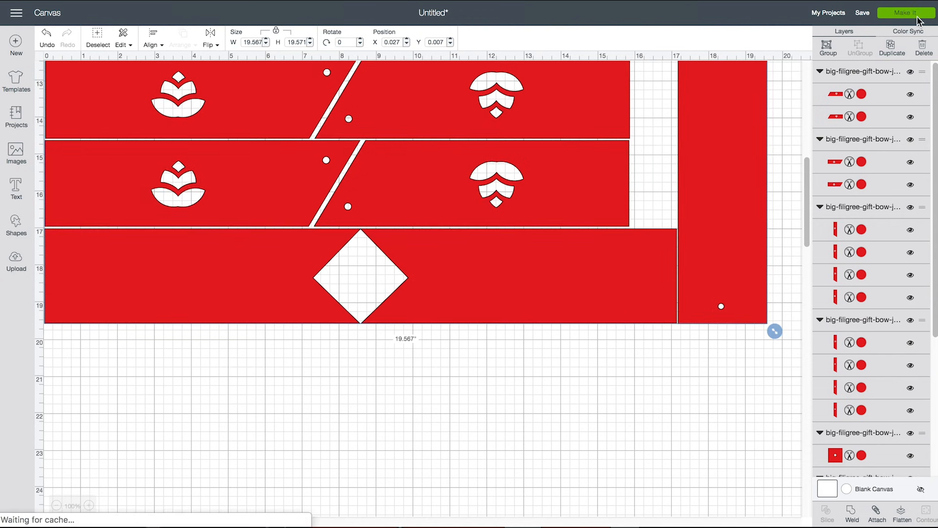
click(905, 13)
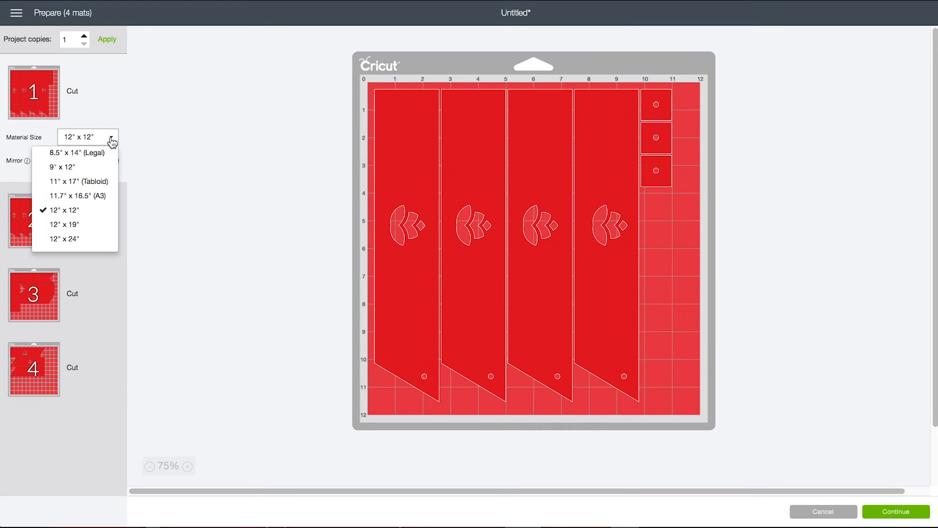
click(822, 511)
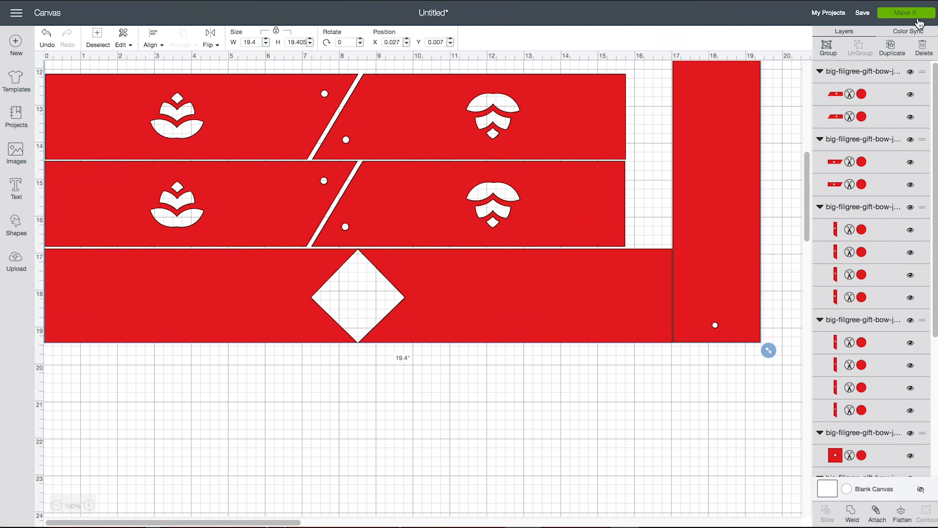
click(905, 12)
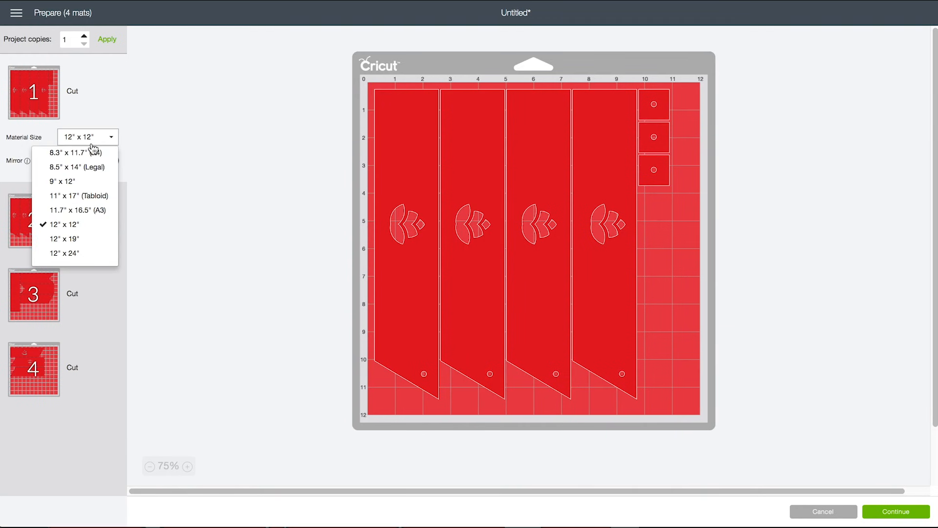
click(70, 152)
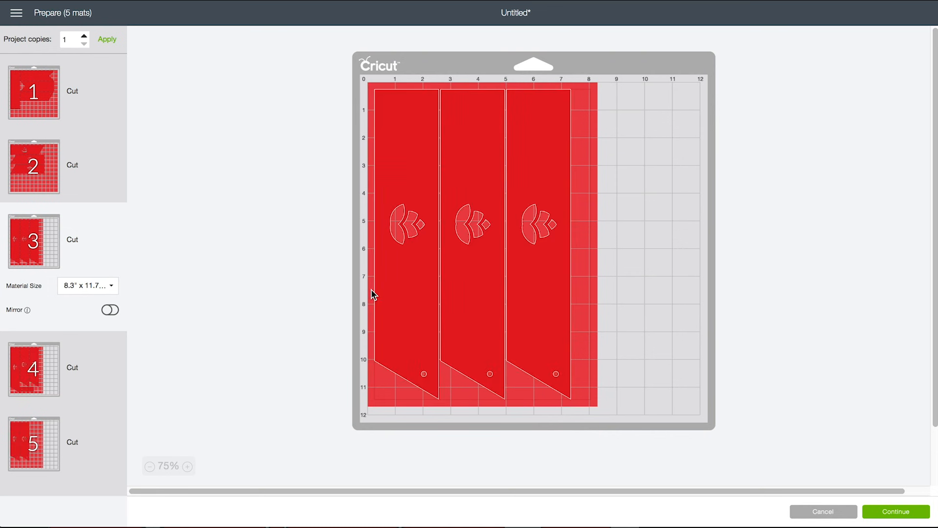
mouse_move(798, 524)
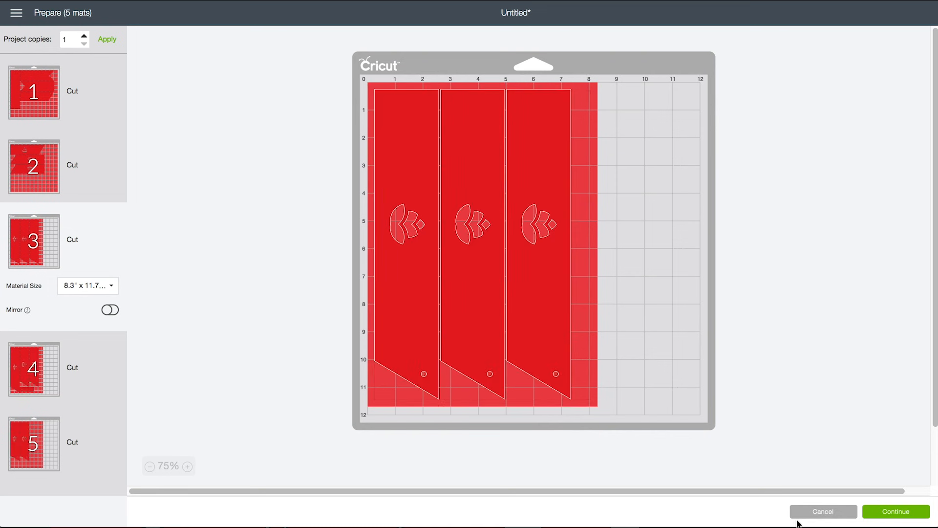
Step: Shrink the whole bow to about 18.1 inches and preview it on 8.5" x 11" mats
click(823, 511)
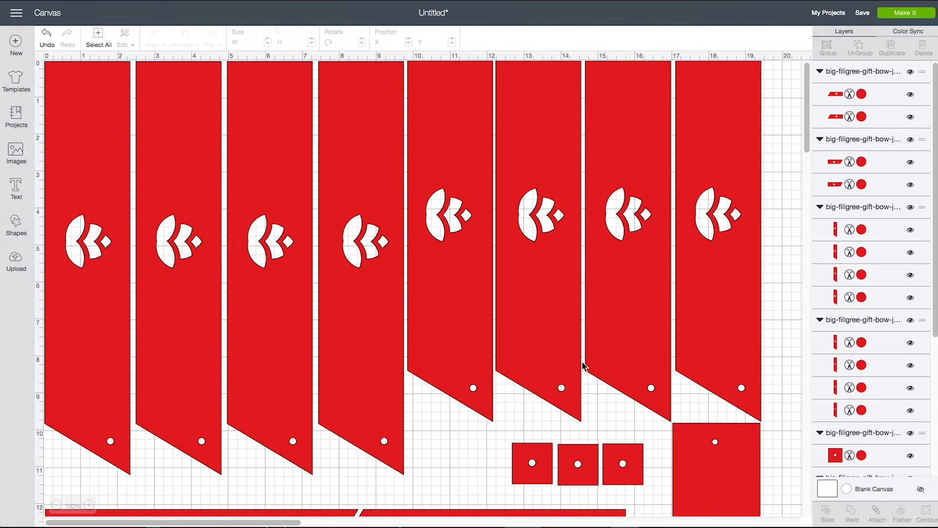
scroll(down, 3)
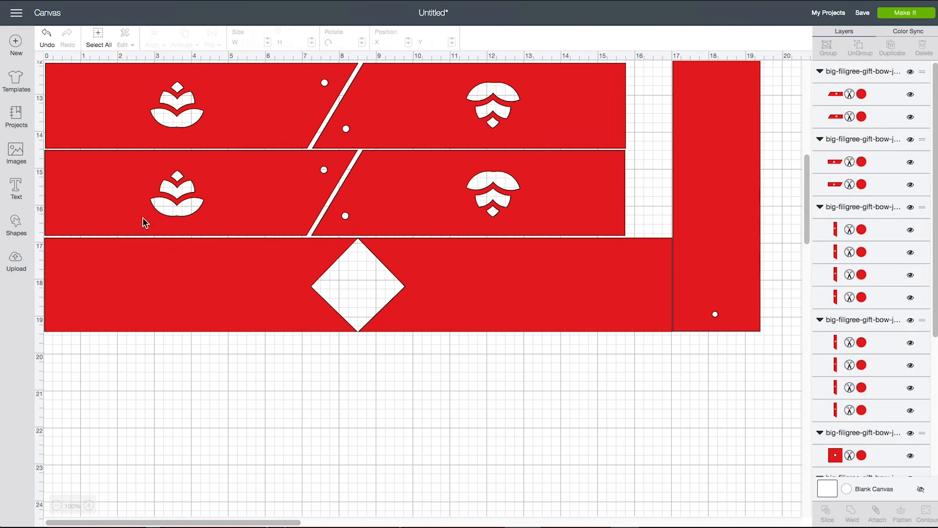
click(98, 40)
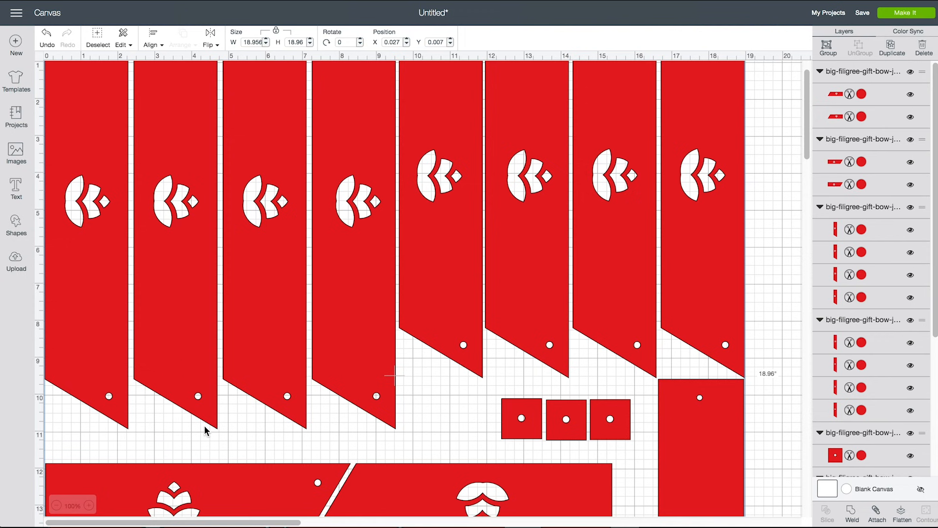
scroll(down, 3)
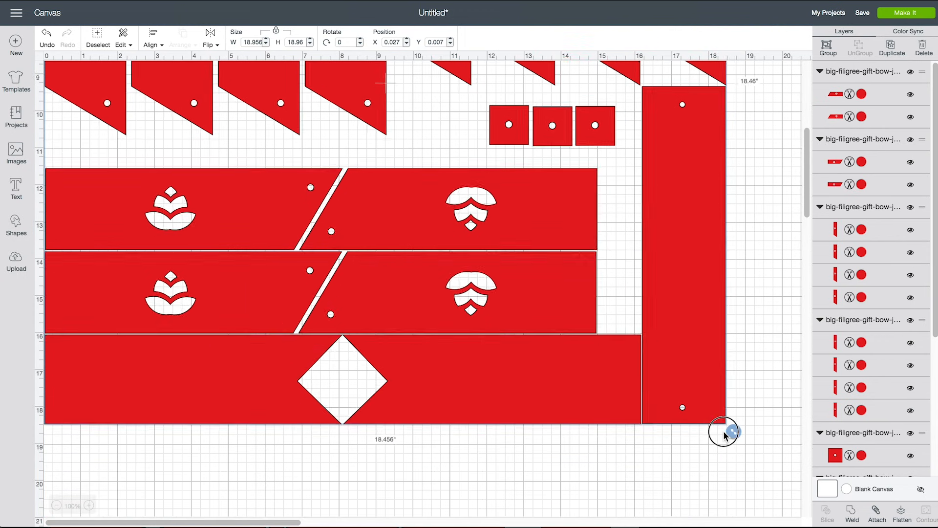
drag(724, 432, 721, 417)
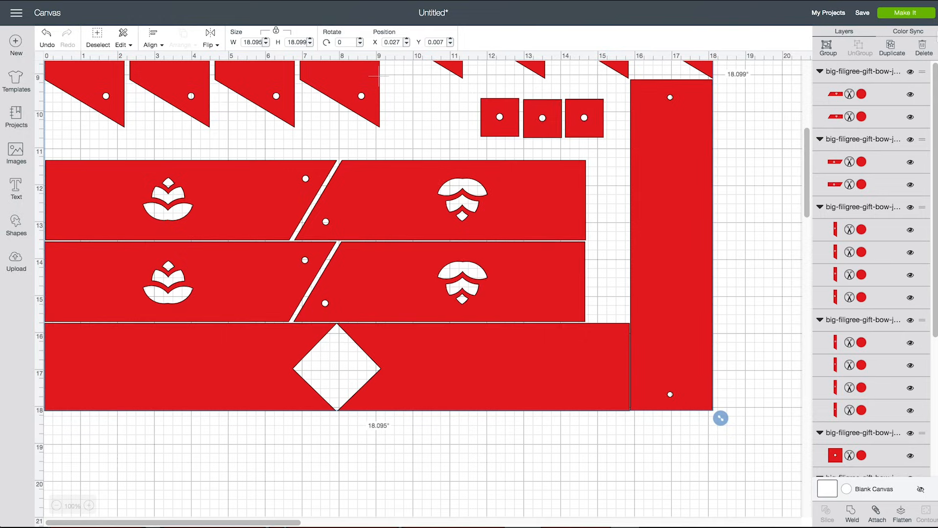
click(905, 12)
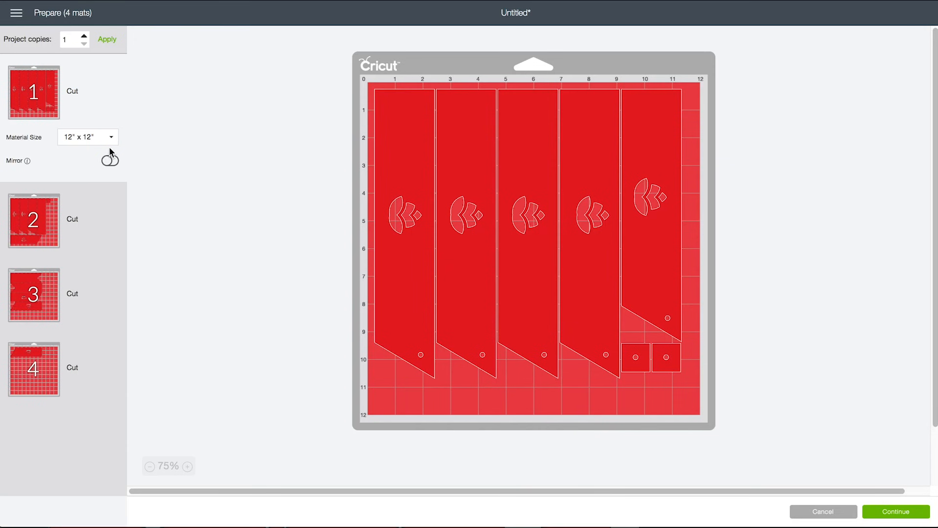
click(87, 136)
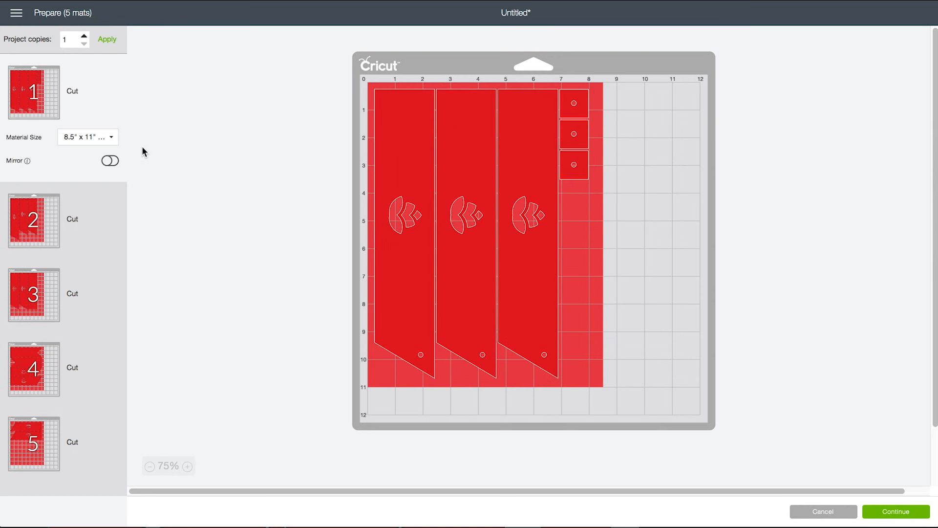
mouse_move(927, 526)
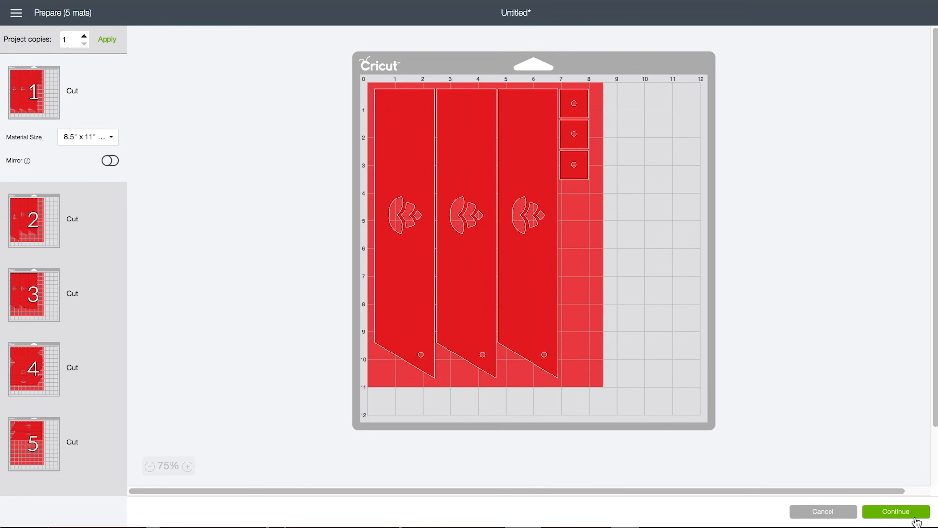
Step: Continue past the mat preview and connect the ExploreAir2 cutting machine
click(895, 511)
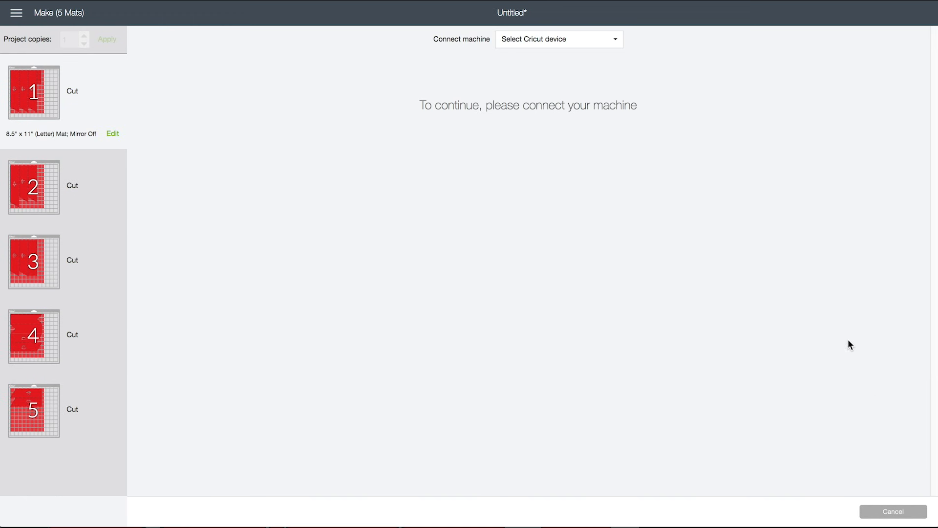
mouse_move(831, 254)
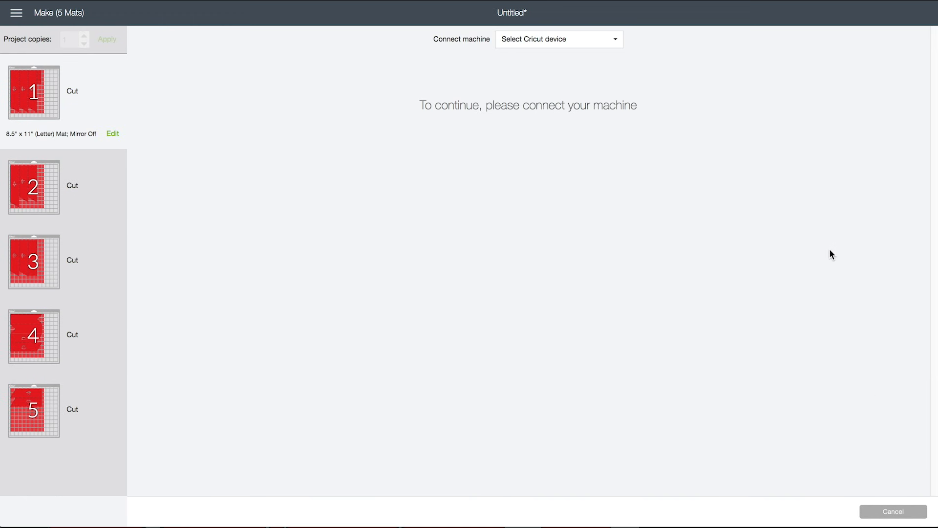
click(558, 39)
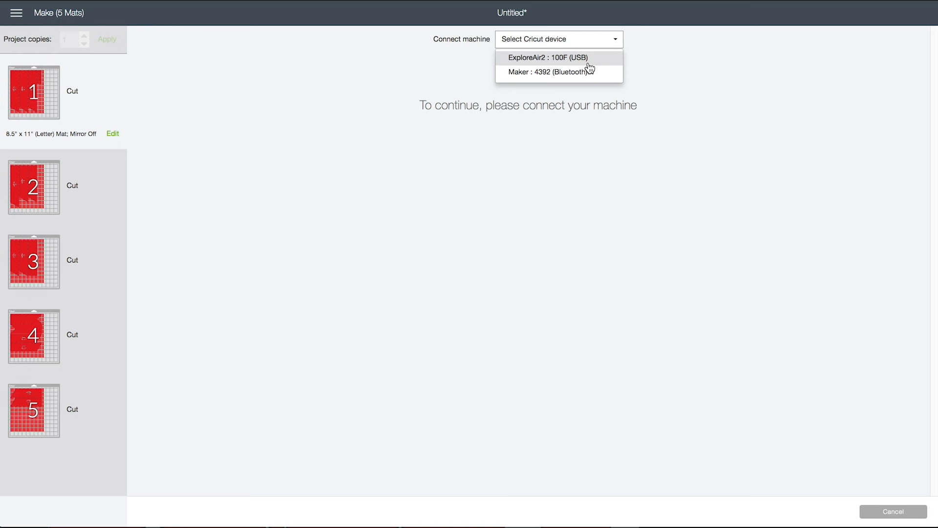
click(546, 58)
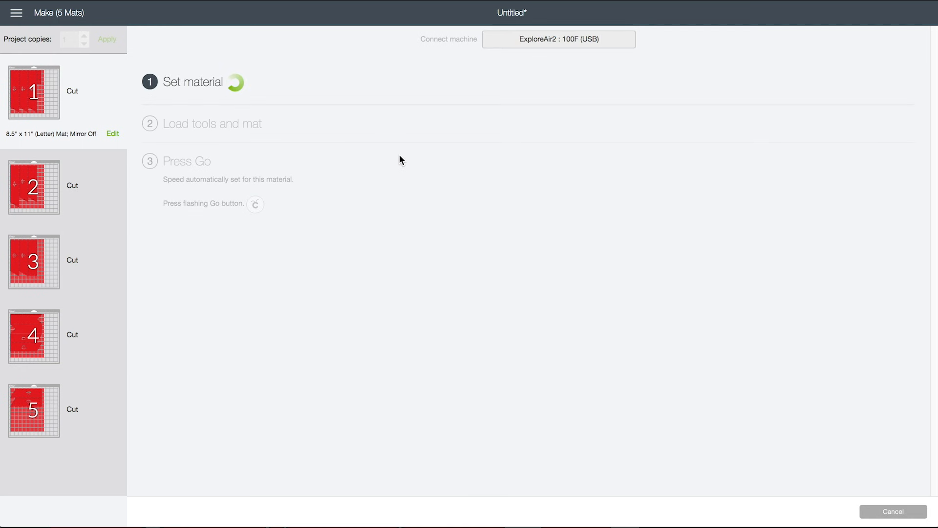
Step: Search all materials for copy paper and set Copy Paper – 20 lb
click(192, 82)
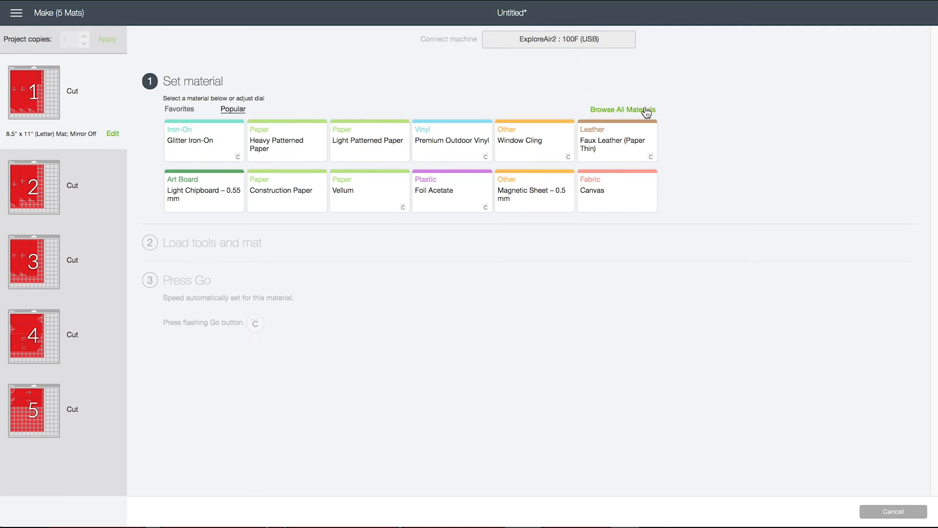
click(623, 109)
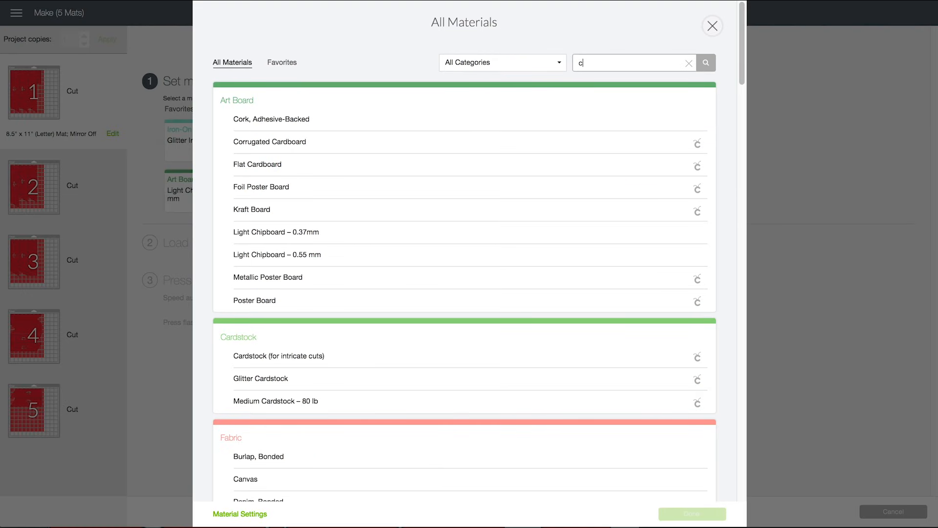
text(opy paper)
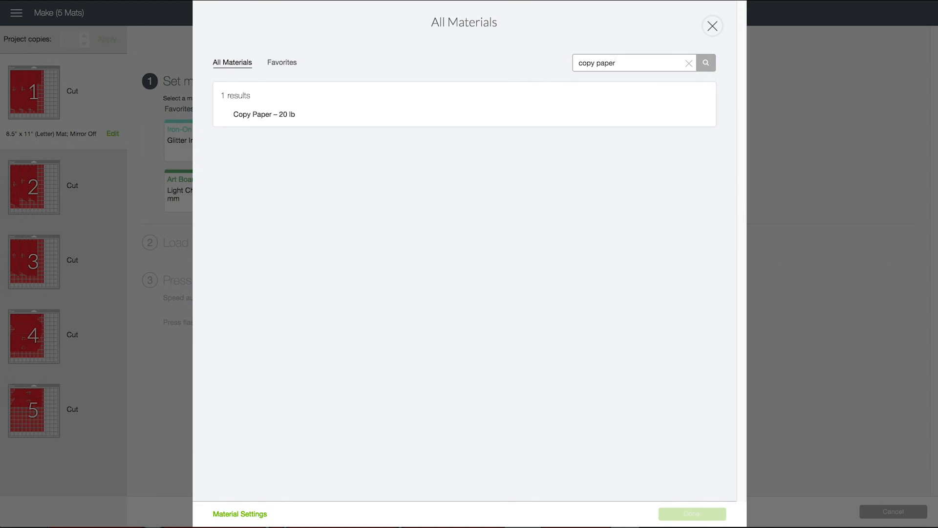
click(264, 114)
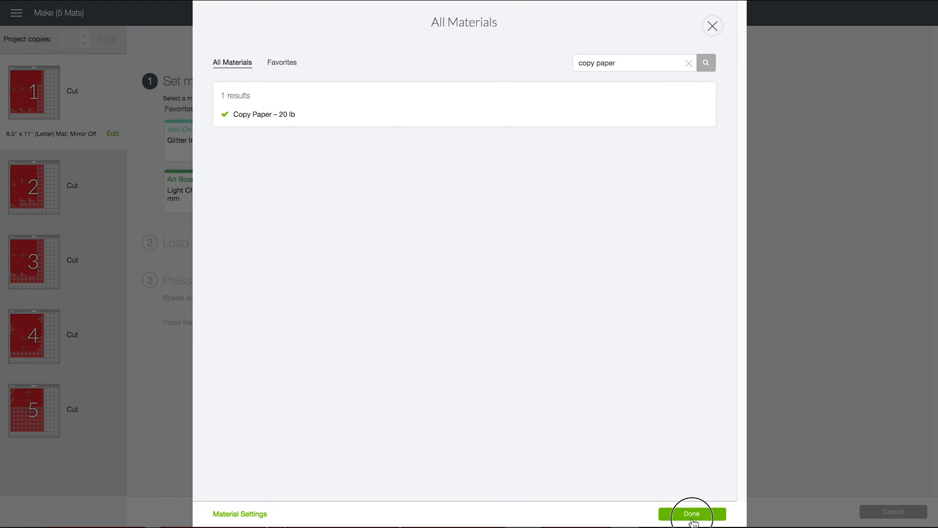
click(691, 514)
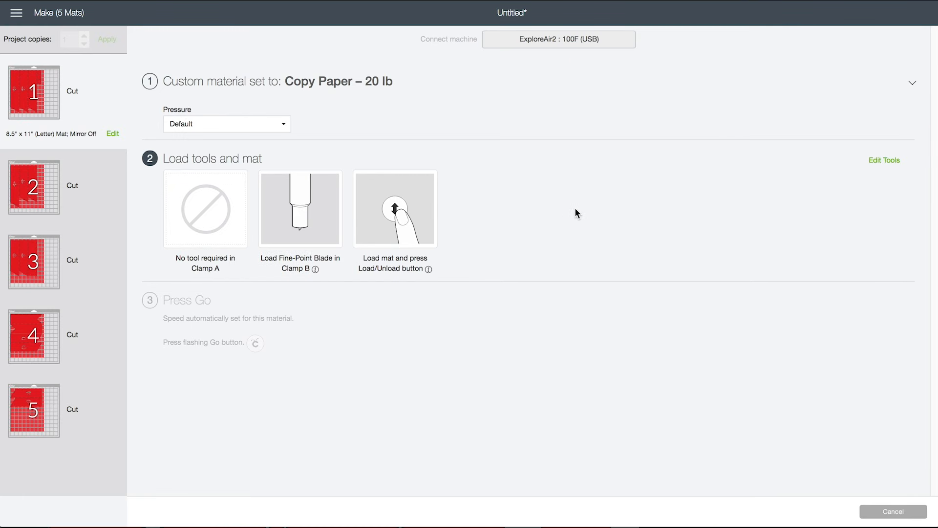